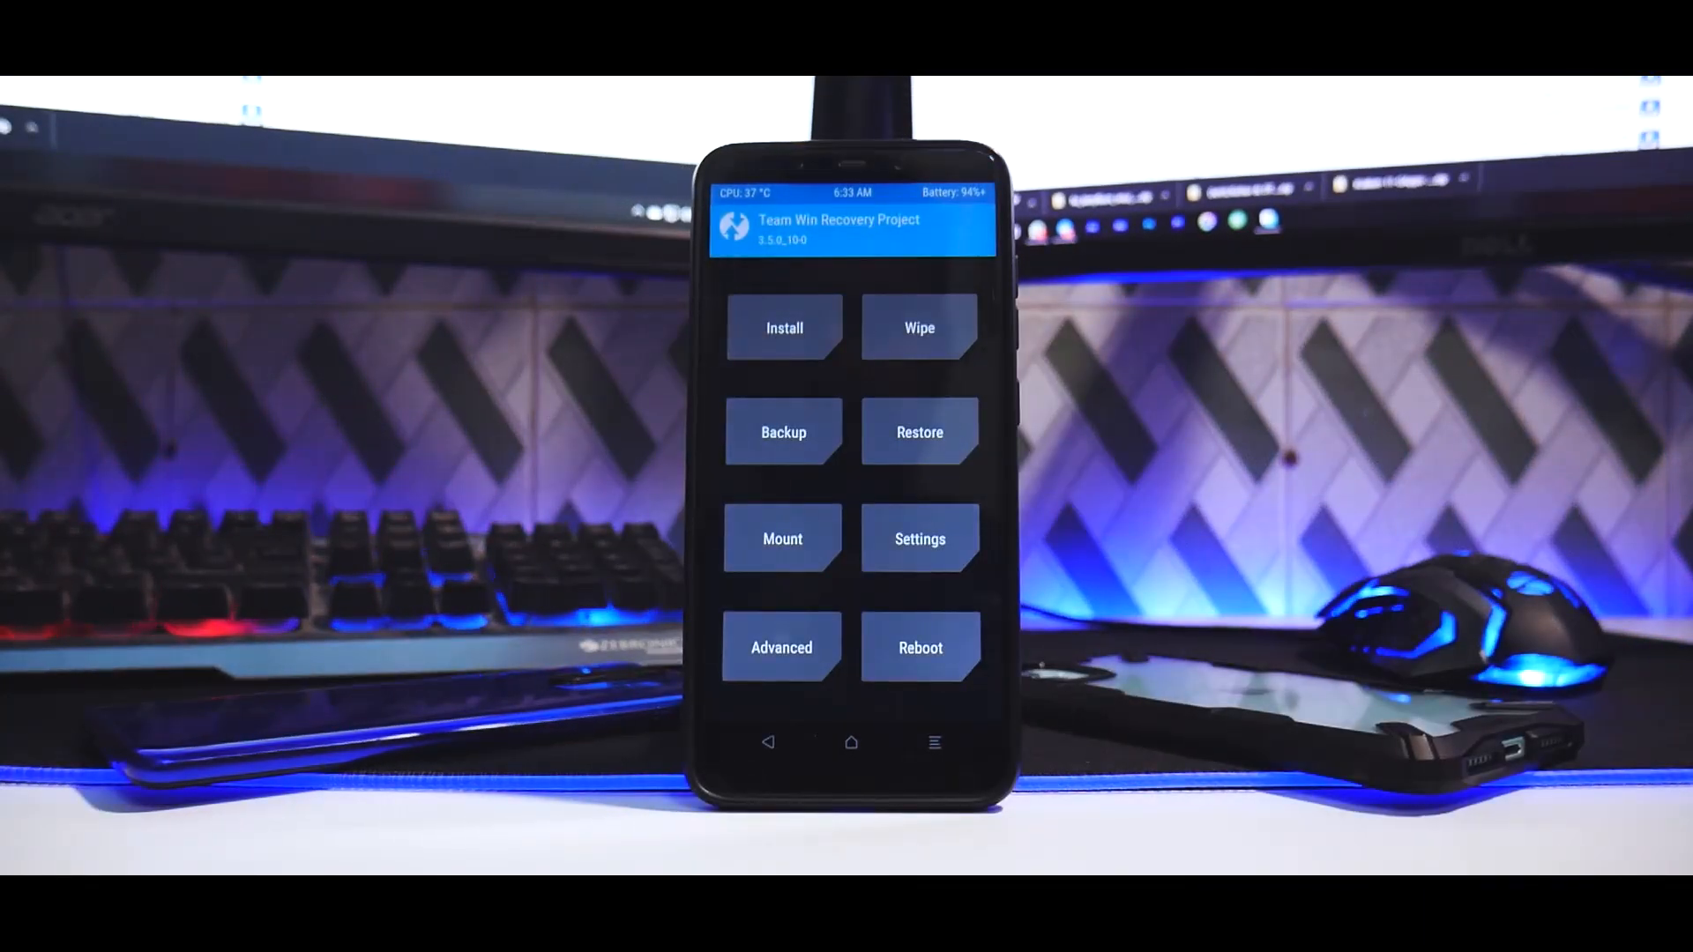
# Open TWRP's Install file browser on internal storage to find the Kraken GApps zip
pyautogui.click(917, 328)
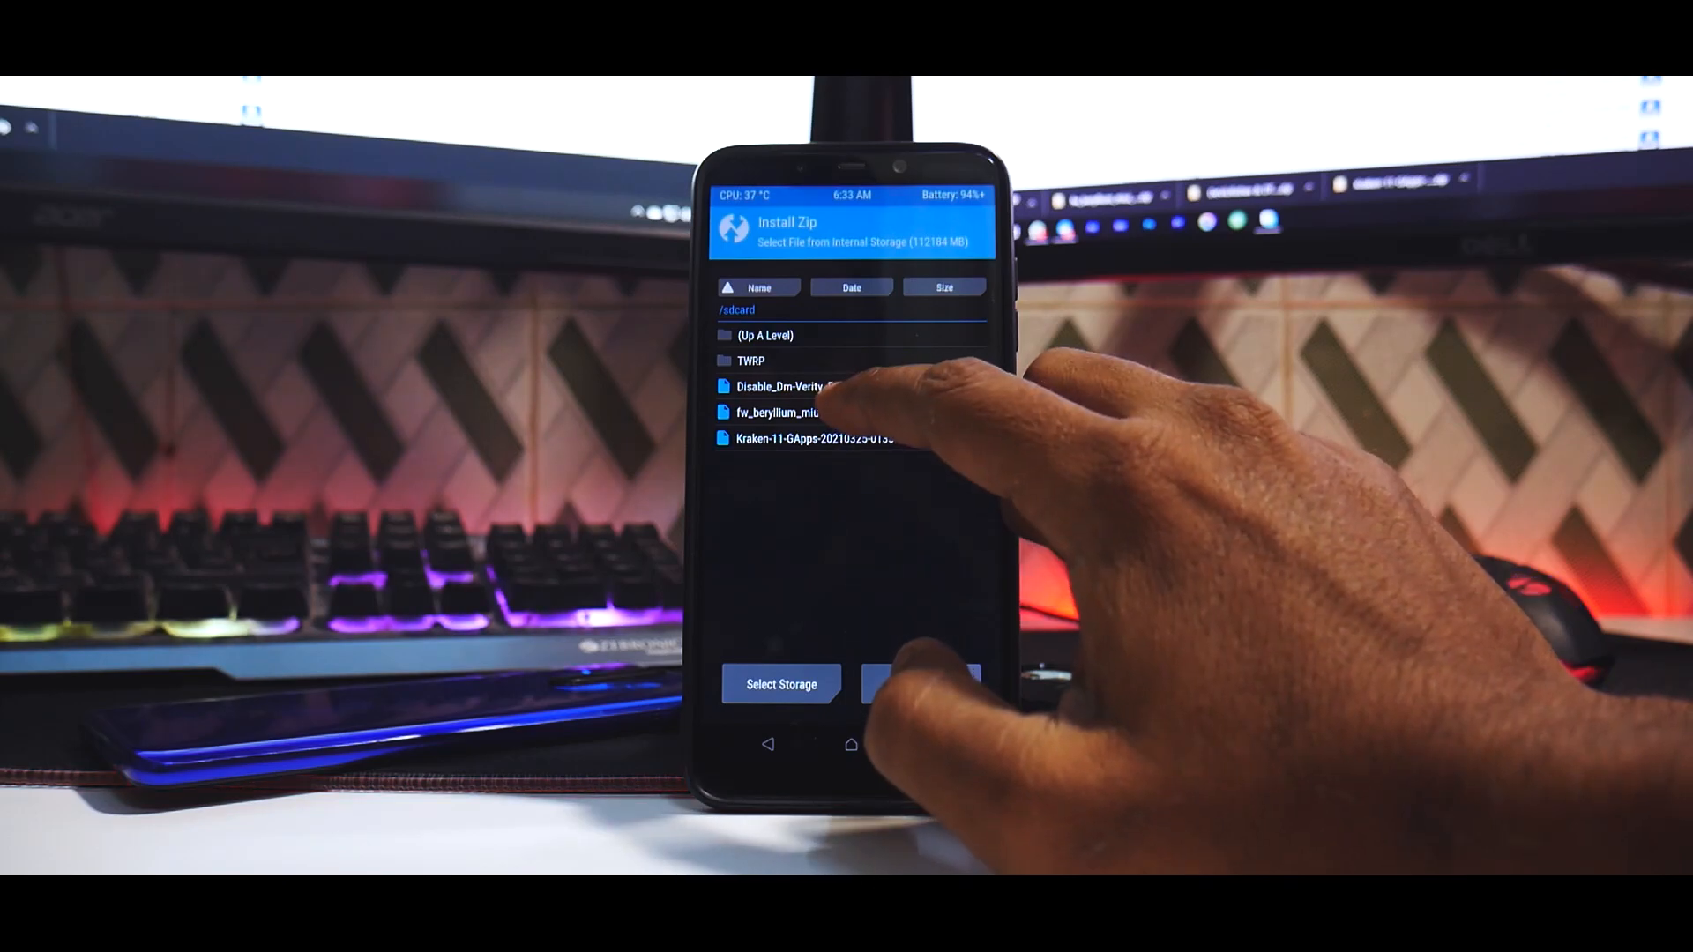
pyautogui.click(819, 438)
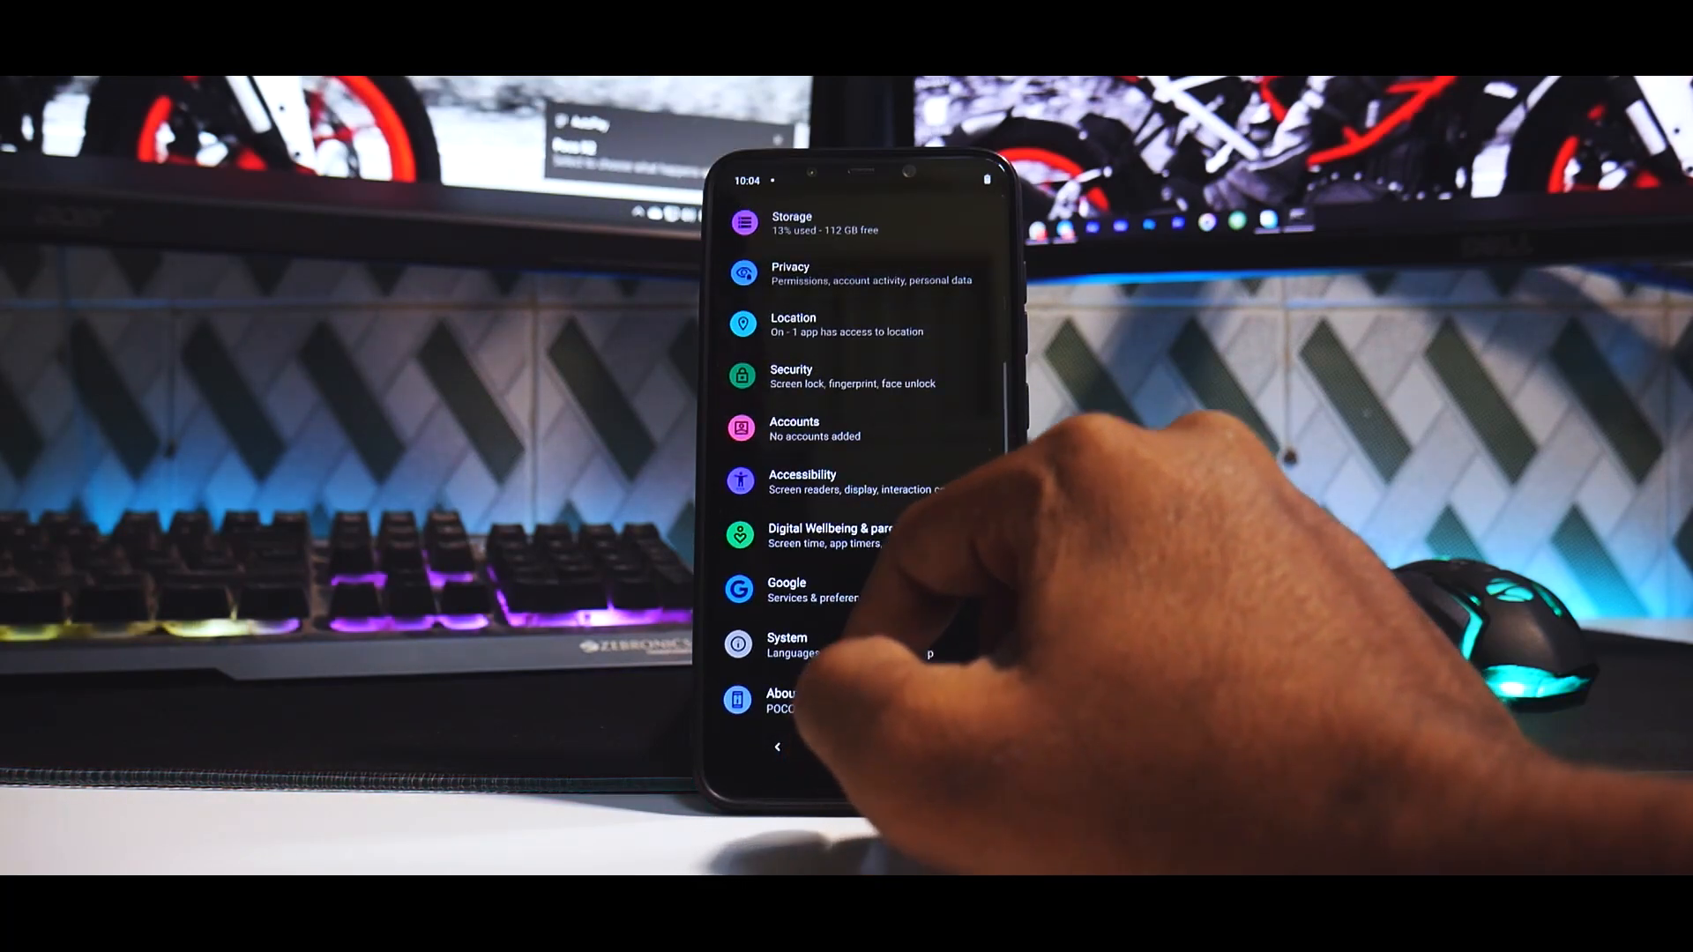
pyautogui.scroll(-3)
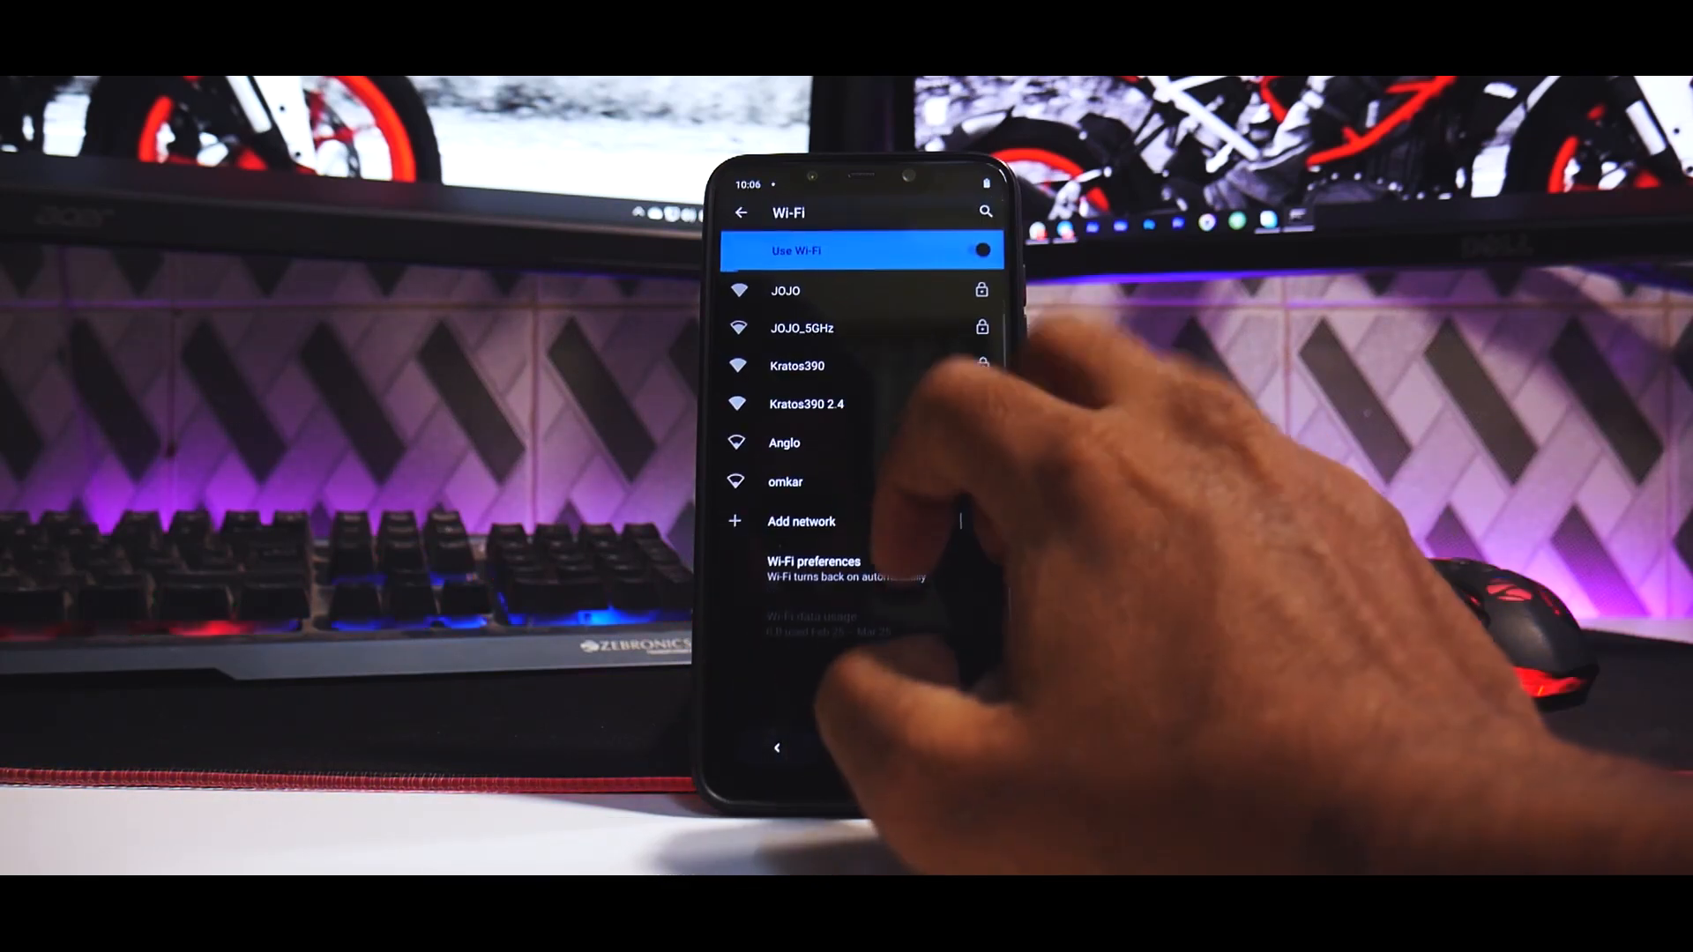
# Leave Wi-Fi, view the Privacy page, and return to the main Settings list
pyautogui.click(797, 366)
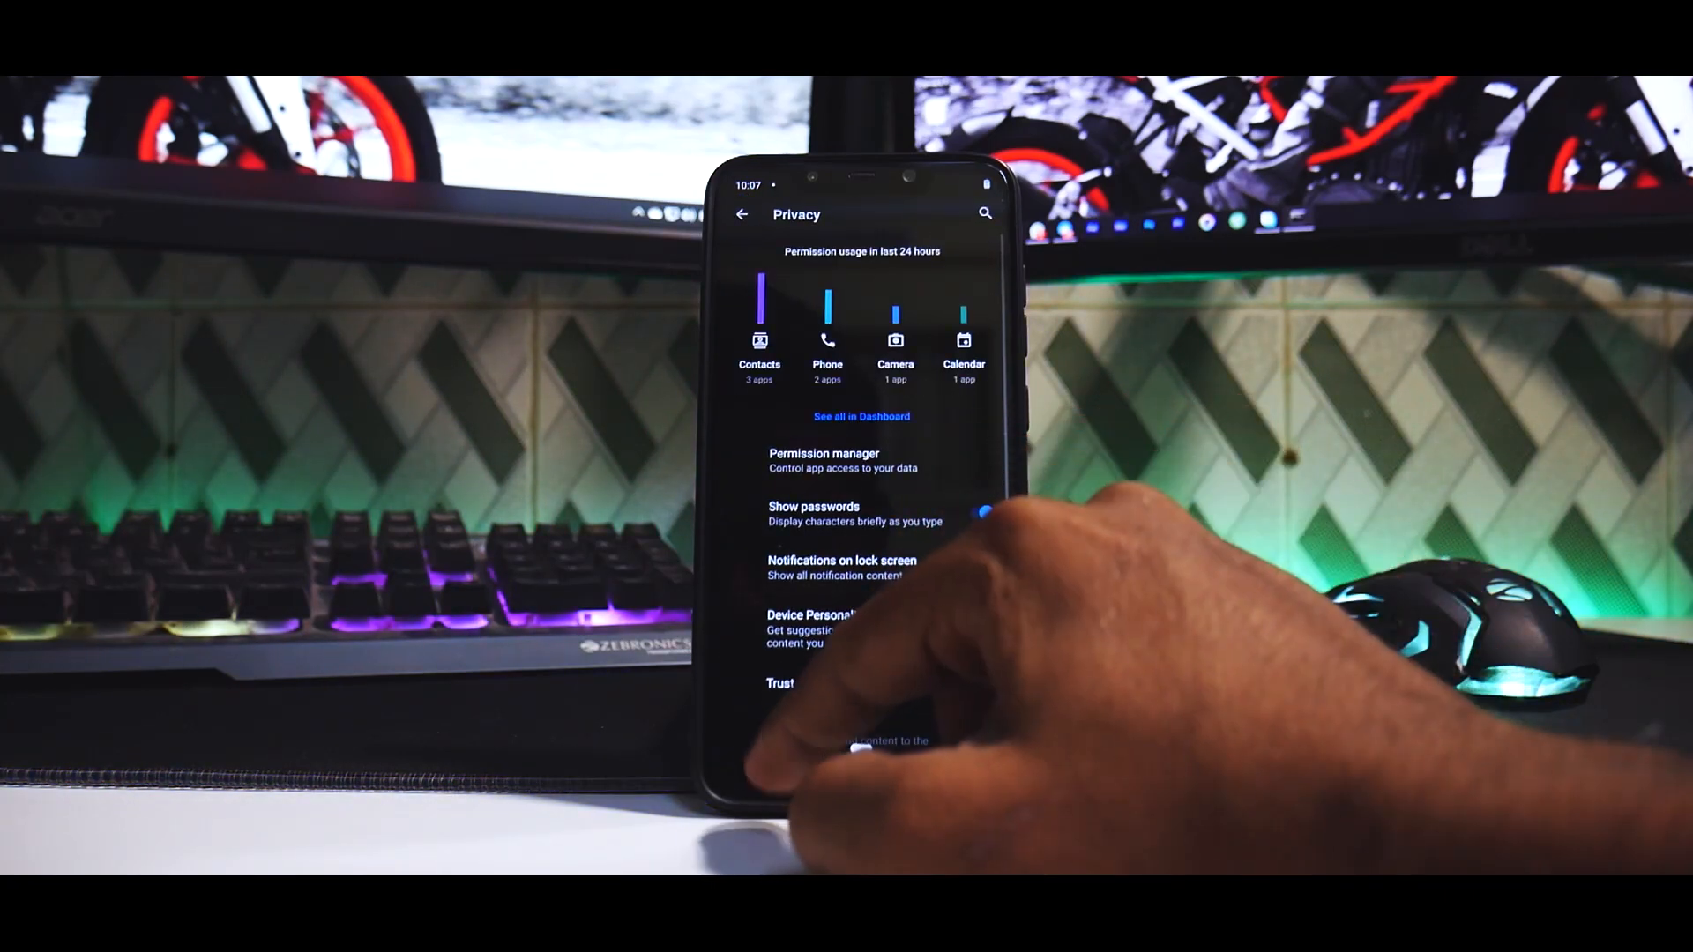
pyautogui.click(741, 213)
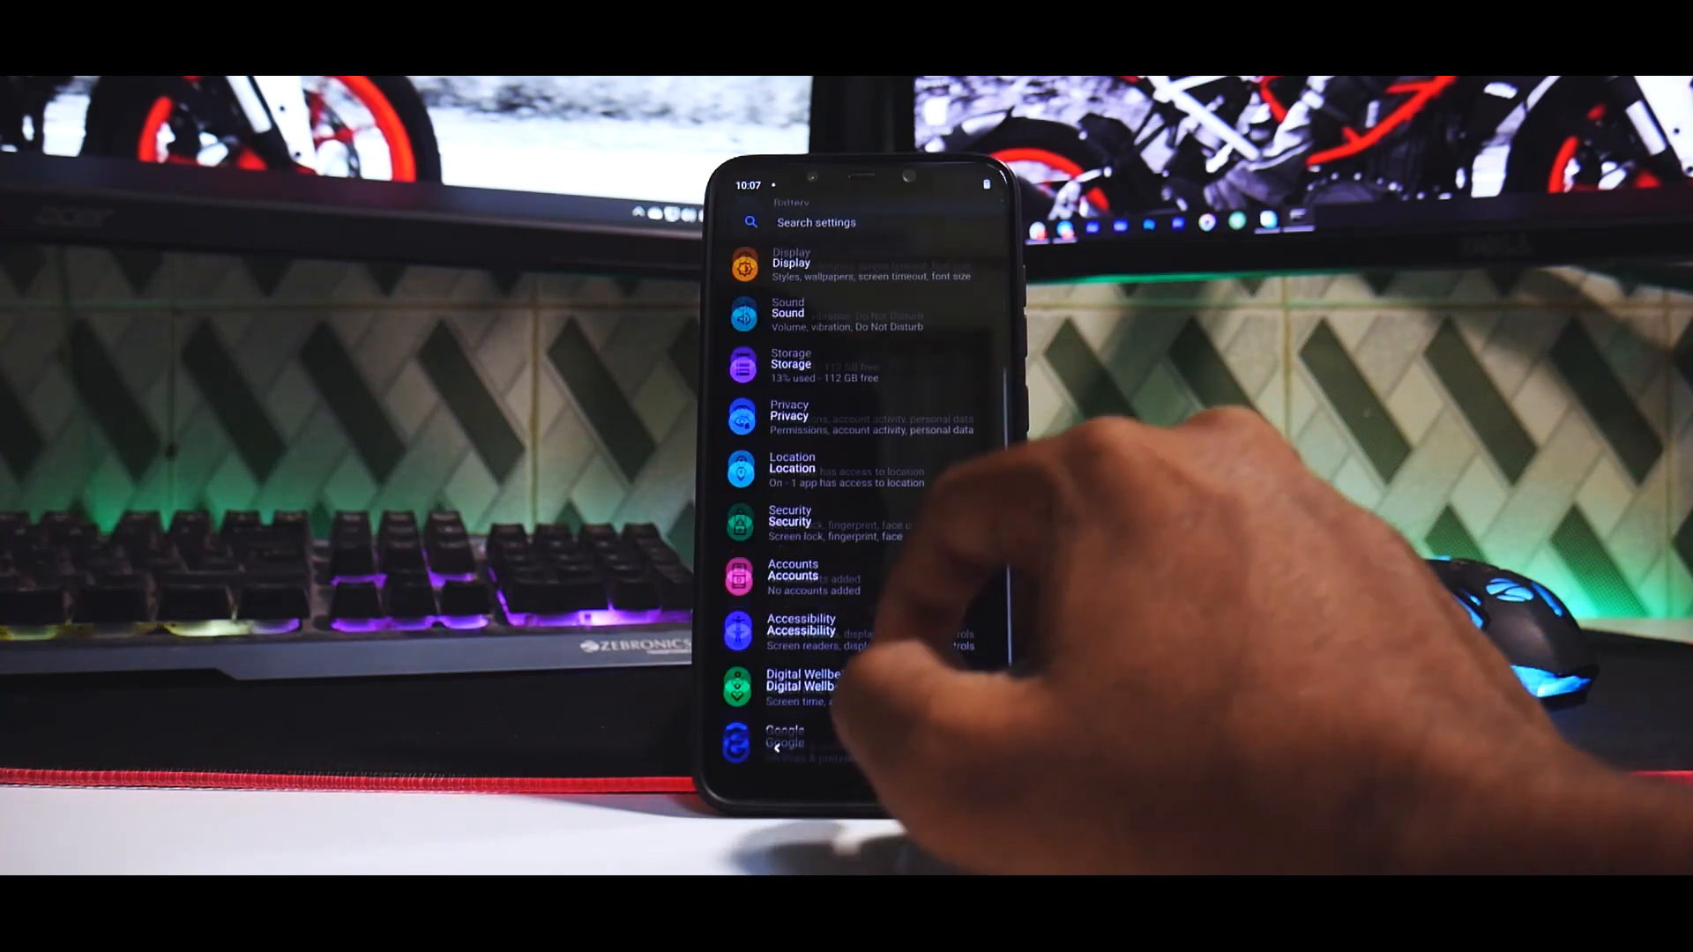